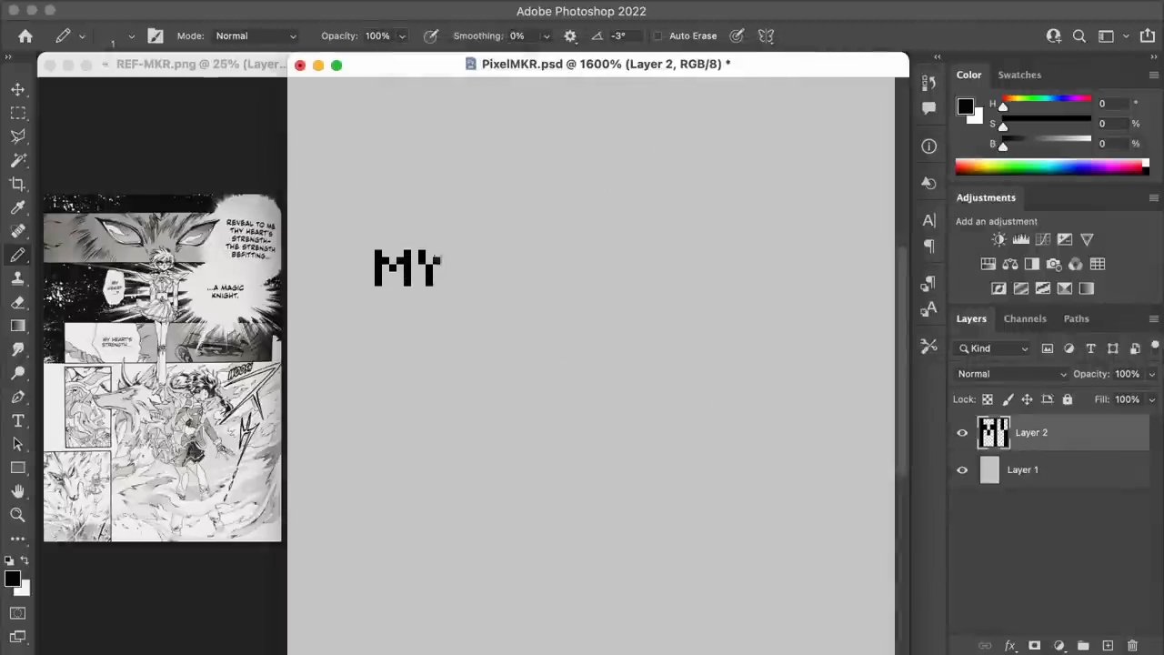
Pencil-draw pixel lettering for "My heart…?", "My heart's strength…" and "Reveal to me…" on separate layers.
type("HEI")
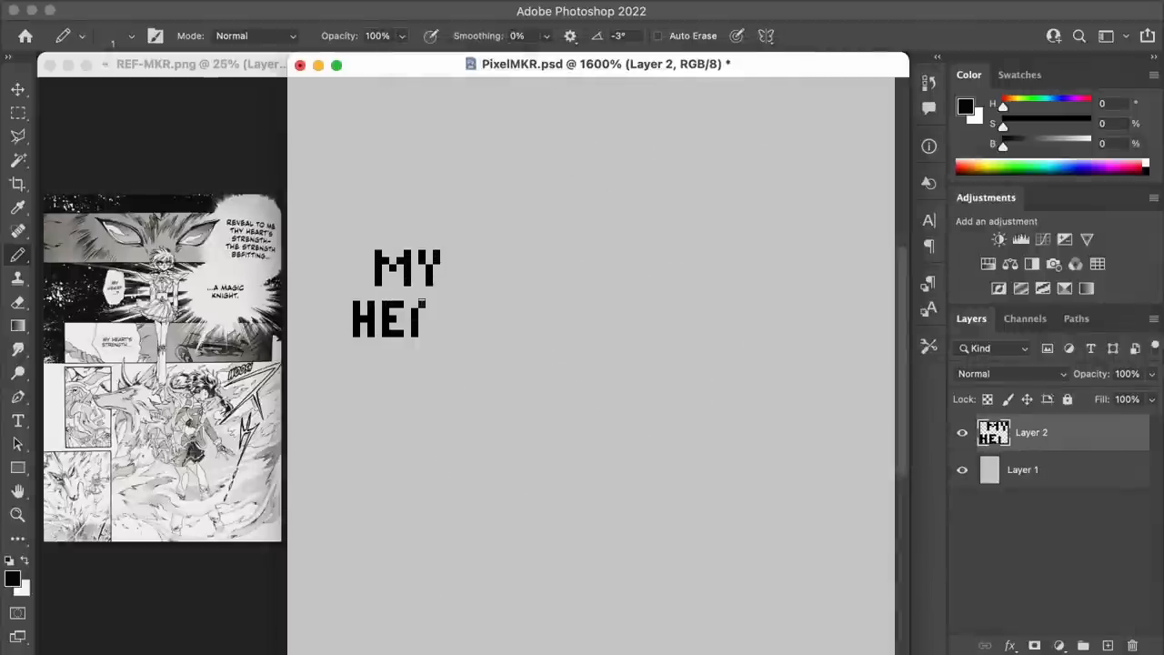
type("ART")
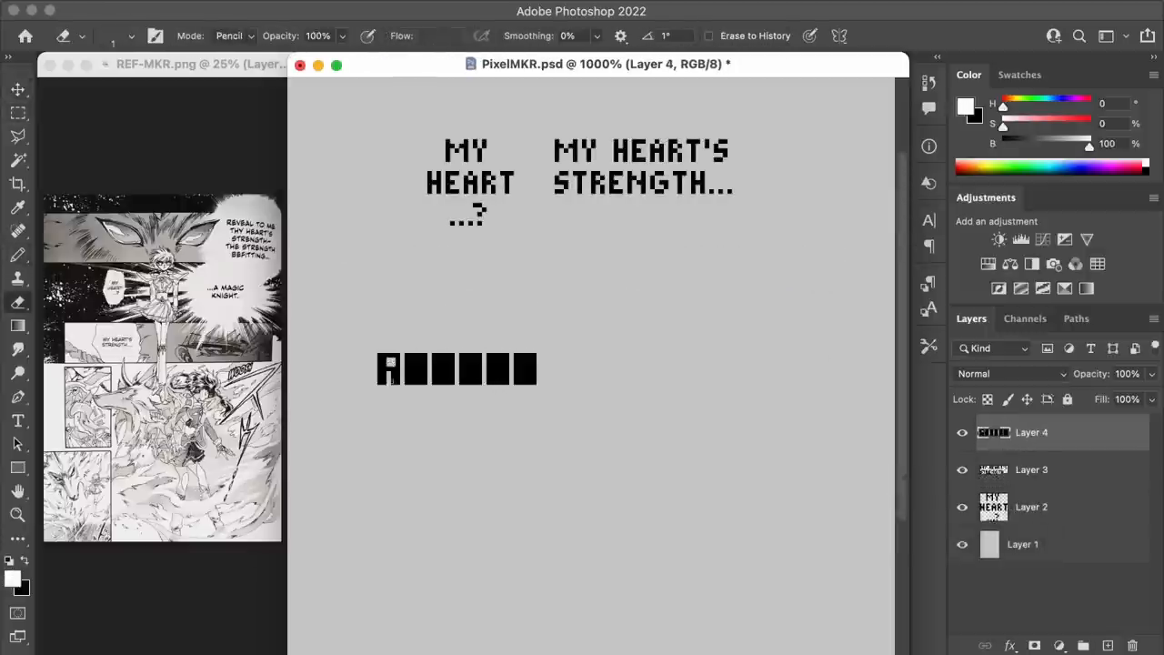
type("REVEAL...")
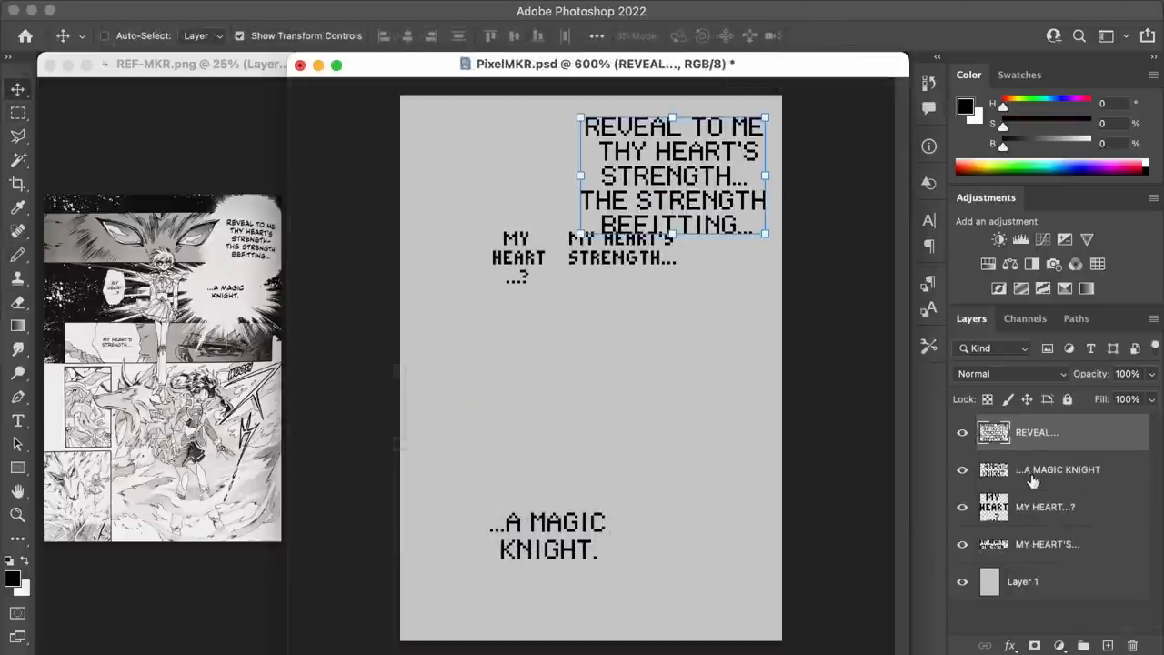
Move MY HEART'S STRENGTH... to sit below MY HEART ...? in the panel layout.
left_click(1059, 469)
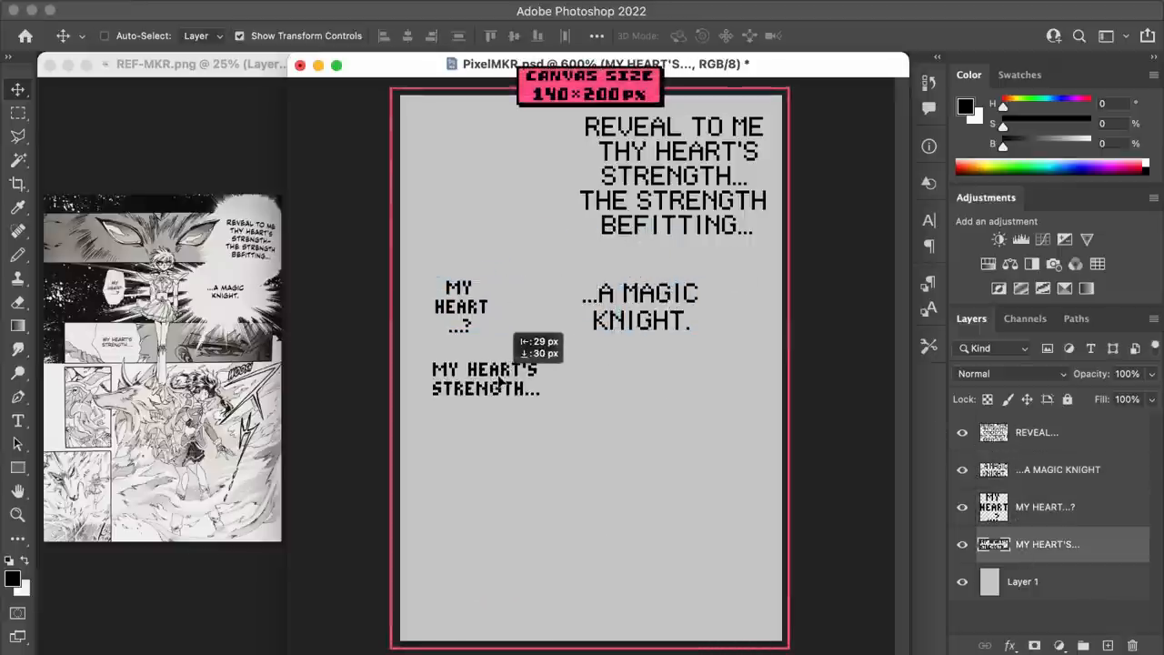
left_click(18, 113)
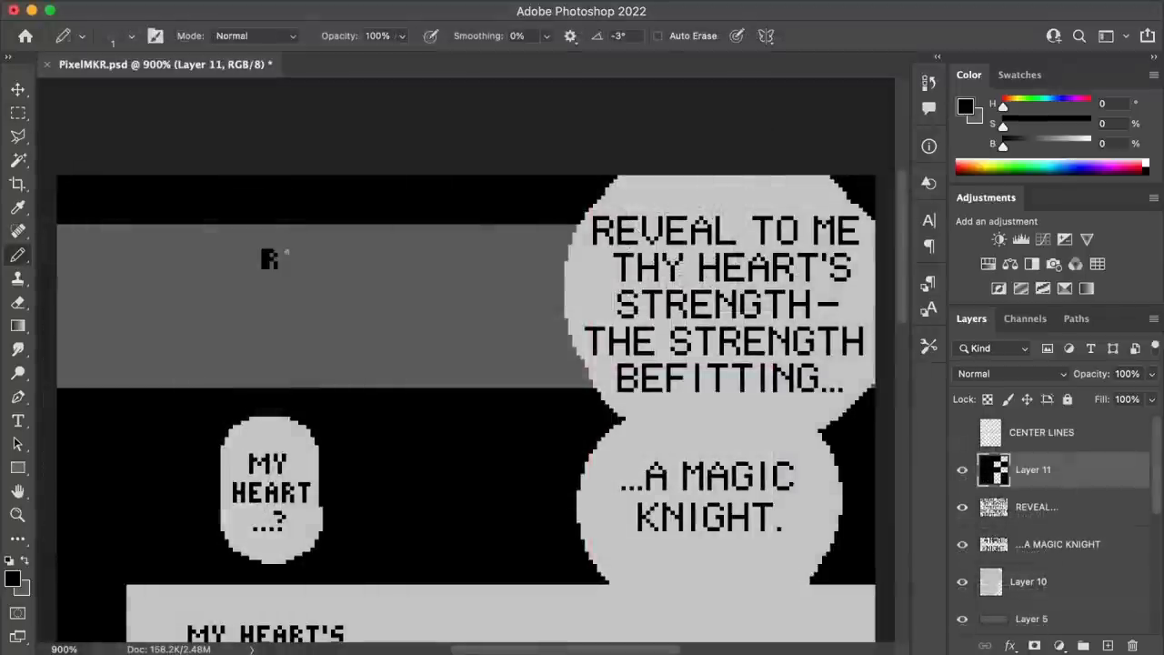
Redraw the "Reveal to me…" lettering in a bolder slanted pixel style on a new layer.
type("REVEL")
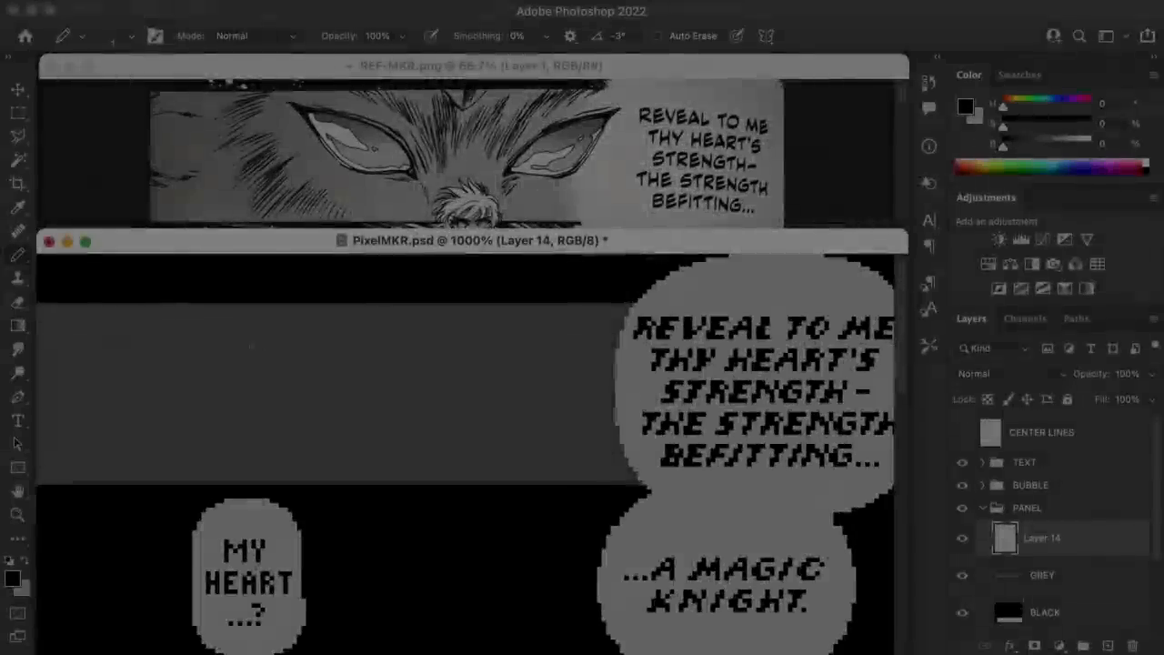
Trace the glaring close-up eyes and the eyes beside MY HEART'S STRENGTH..., erasing stray pixels.
left_click_drag(244, 345, 357, 446)
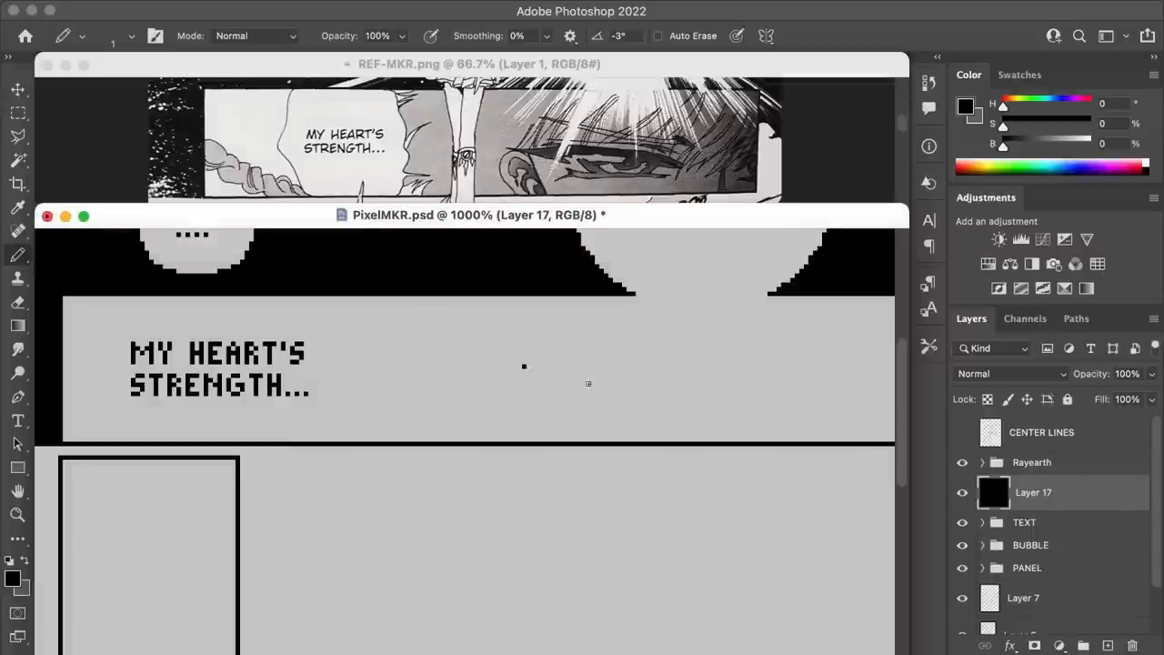
left_click_drag(524, 371, 728, 391)
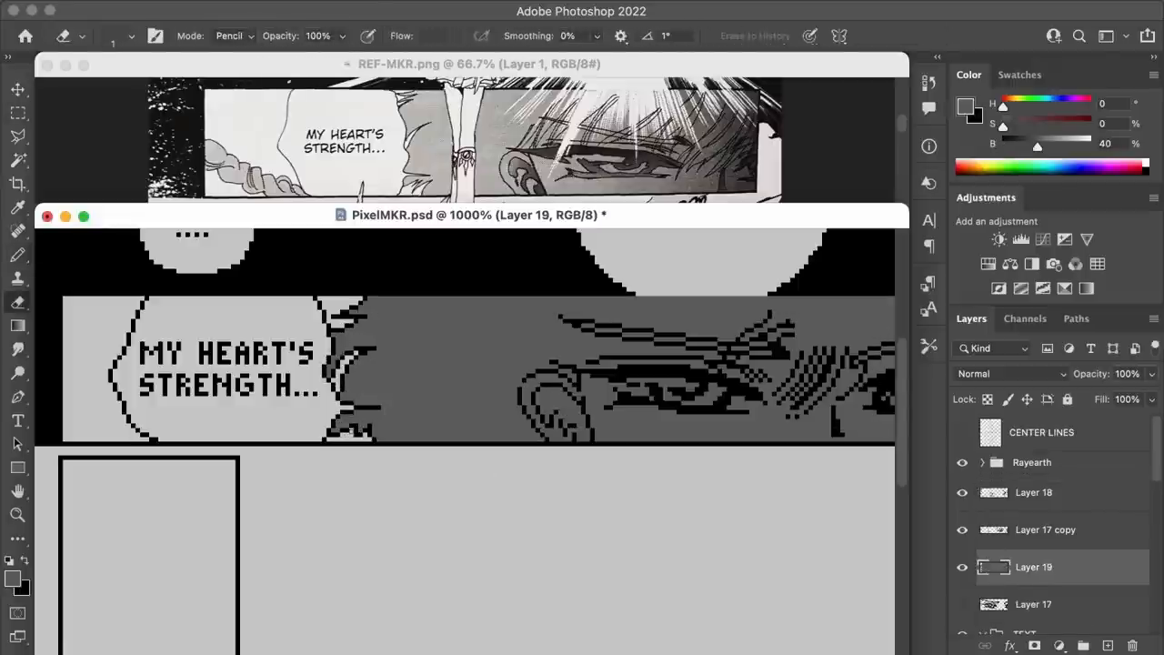
left_click(1034, 491)
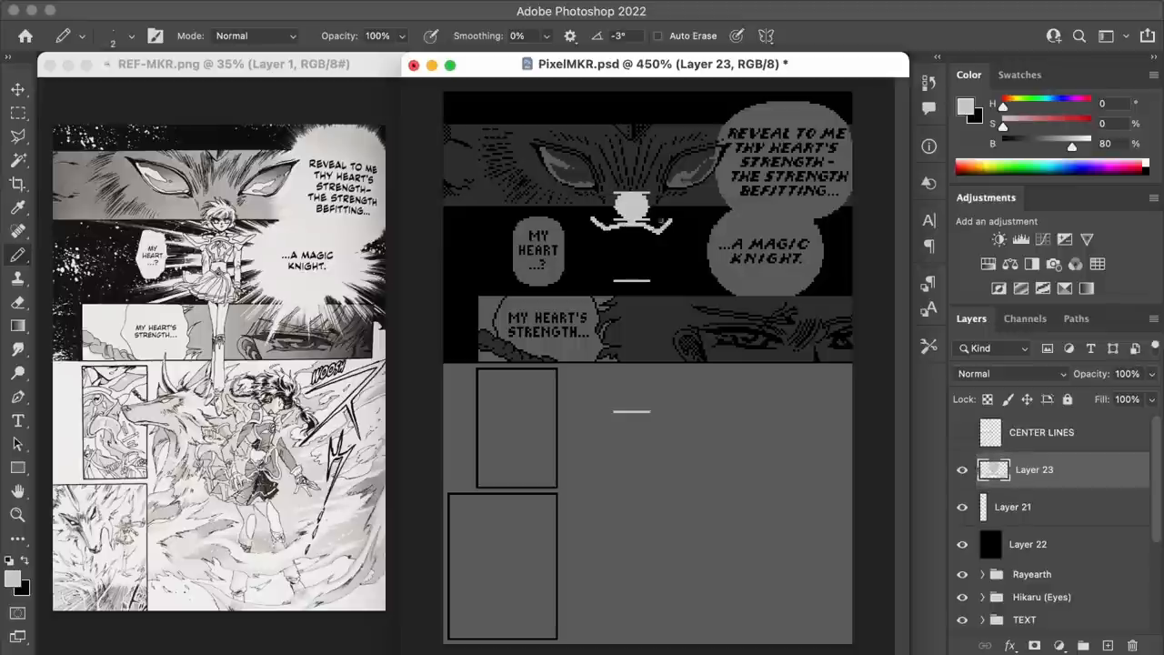
Pencil the magic-knight figure's outline in white and grey pixels in the central panel.
left_click_drag(634, 288, 633, 415)
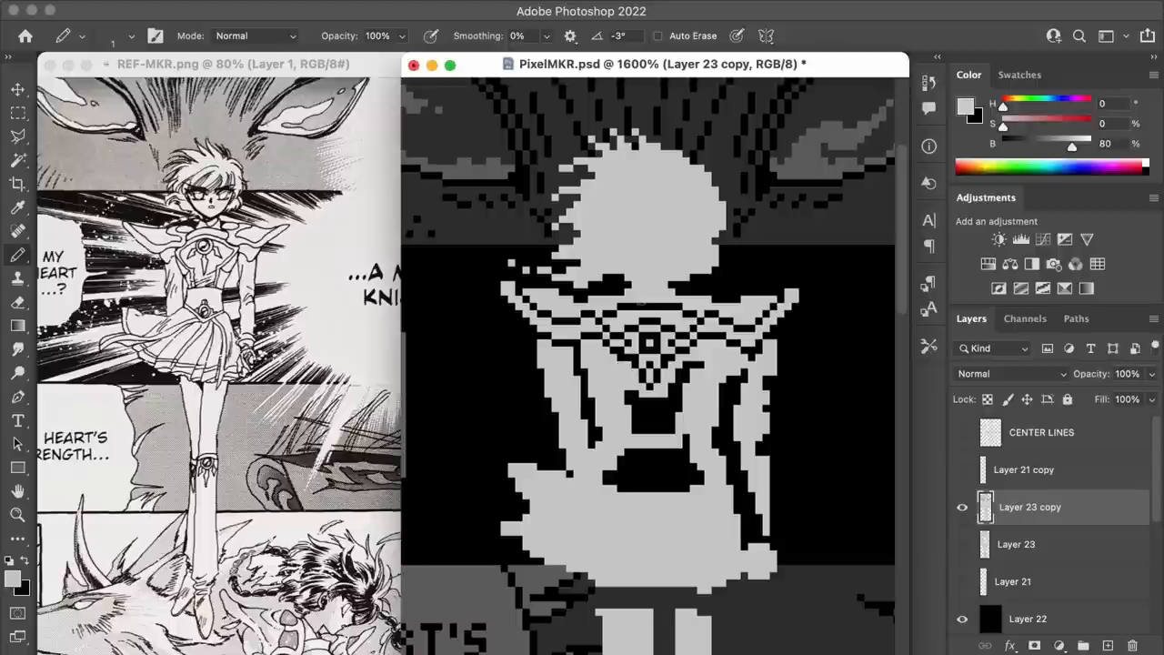
left_click(647, 215)
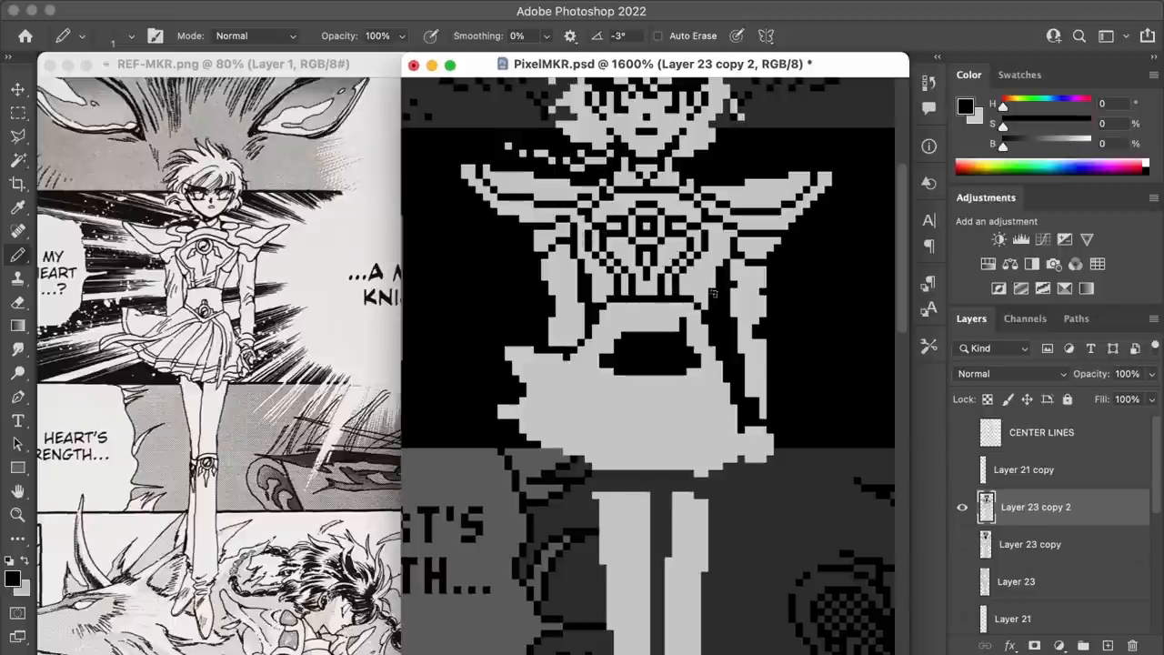
left_click(637, 337)
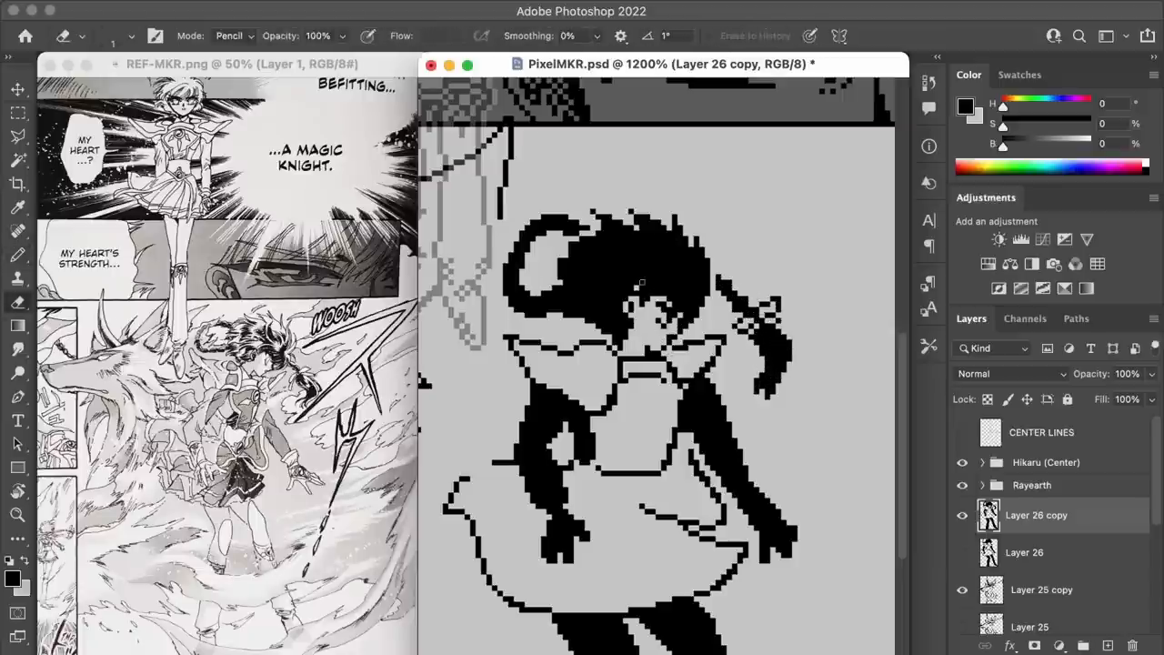
Refine the second girl's flowing hair, erasing and adding black pixels.
left_click(618, 273)
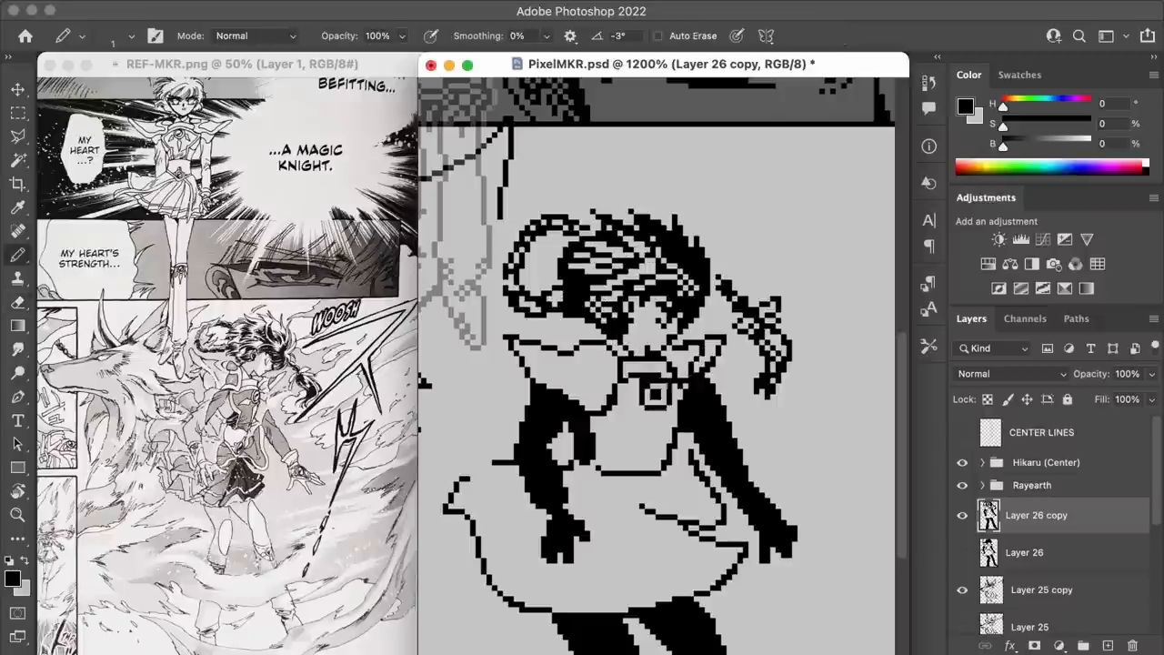
left_click(782, 528)
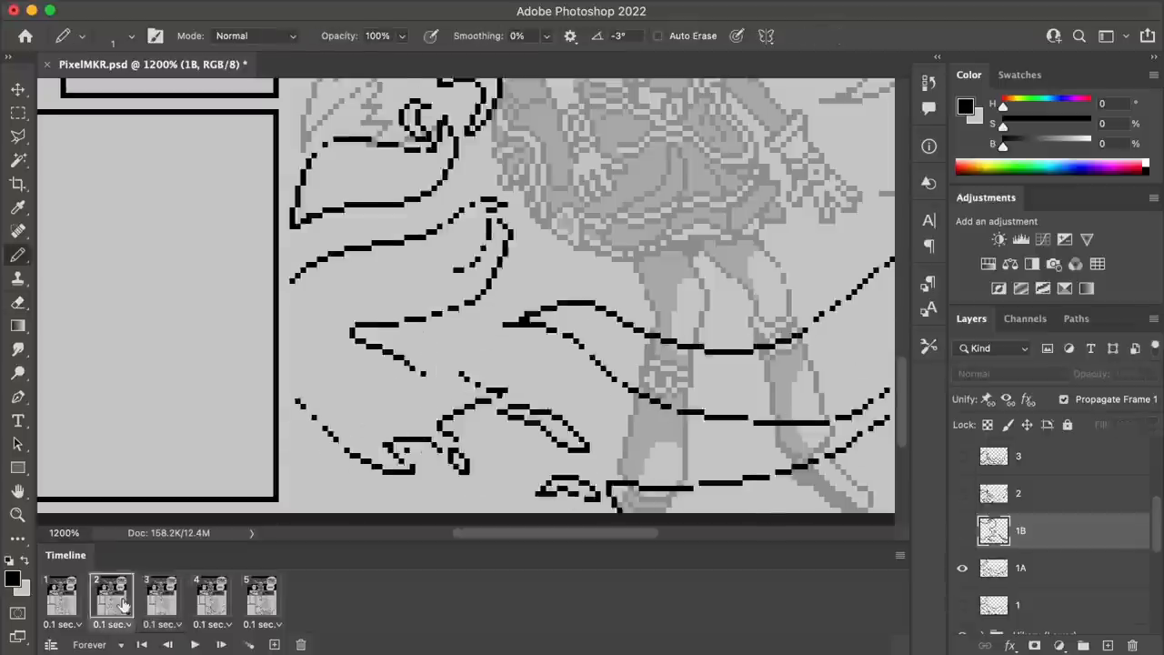
Review the flame animation frames in the Timeline, stepping between earlier and later frames.
left_click(160, 597)
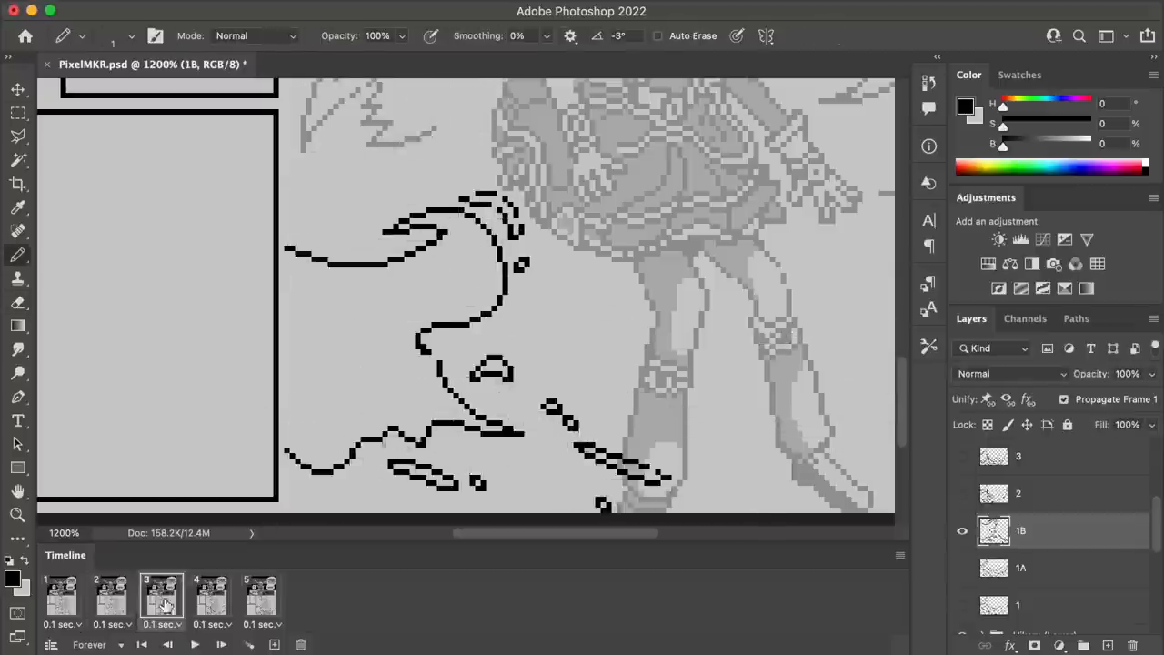
left_click(18, 302)
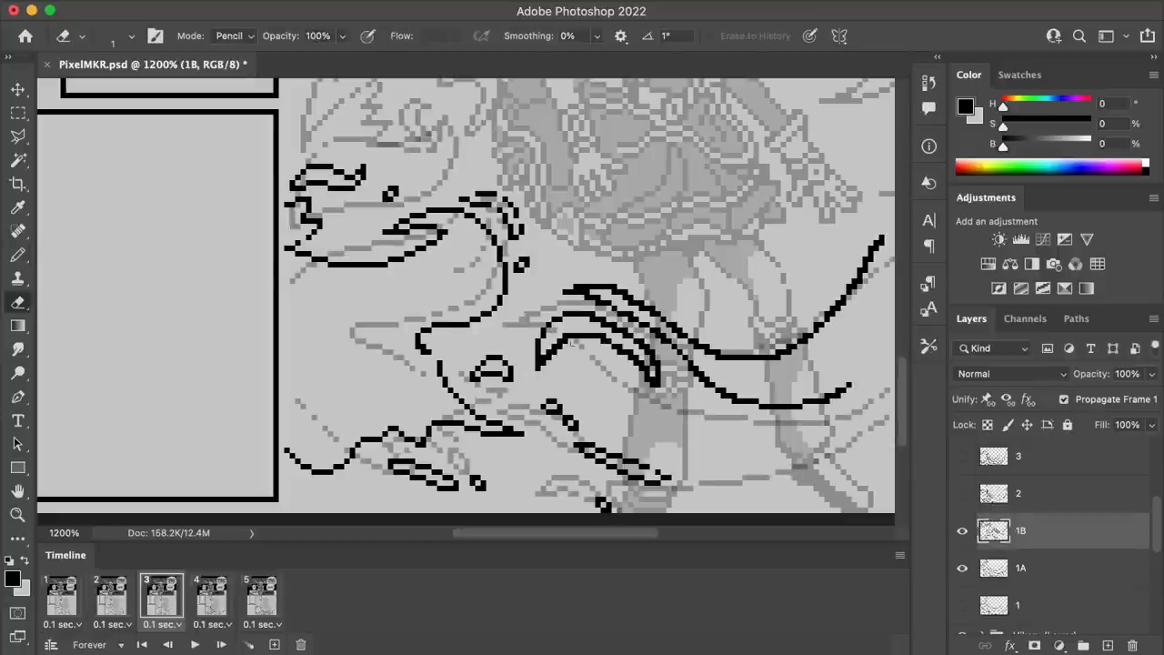
left_click(592, 342)
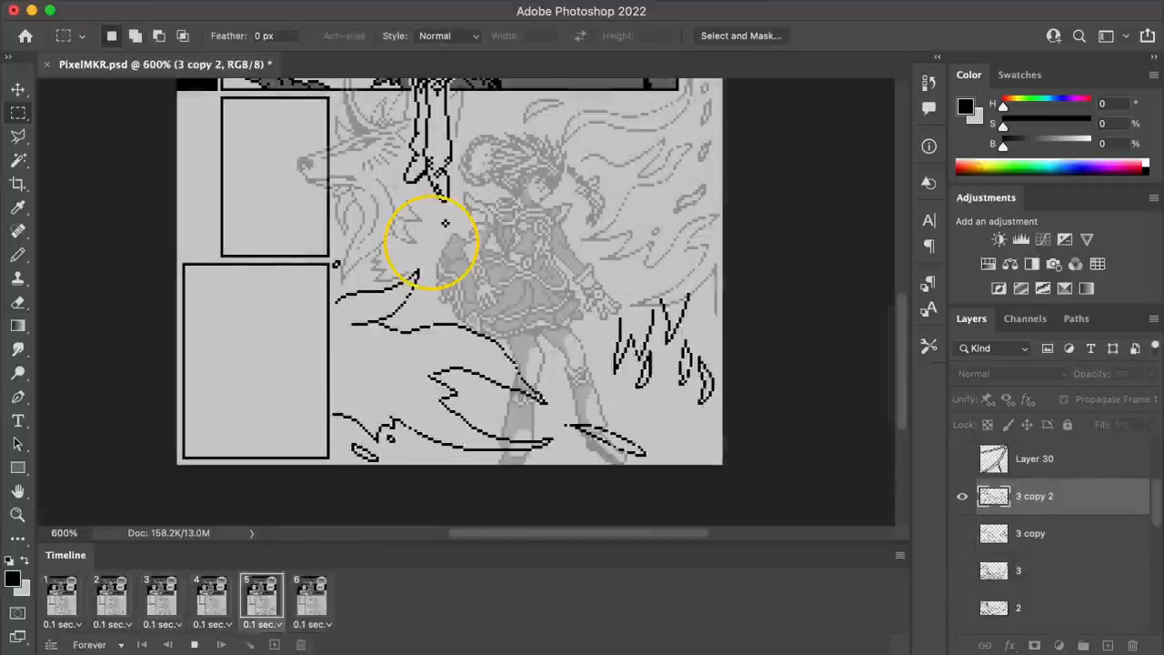
left_click(111, 596)
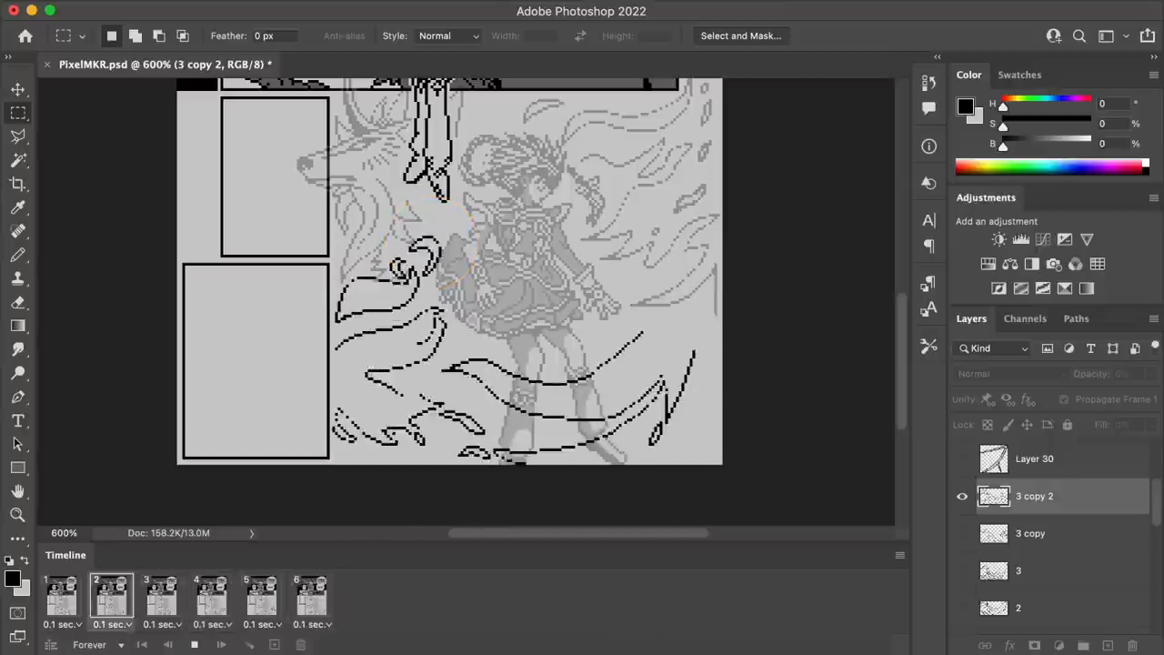
left_click(262, 596)
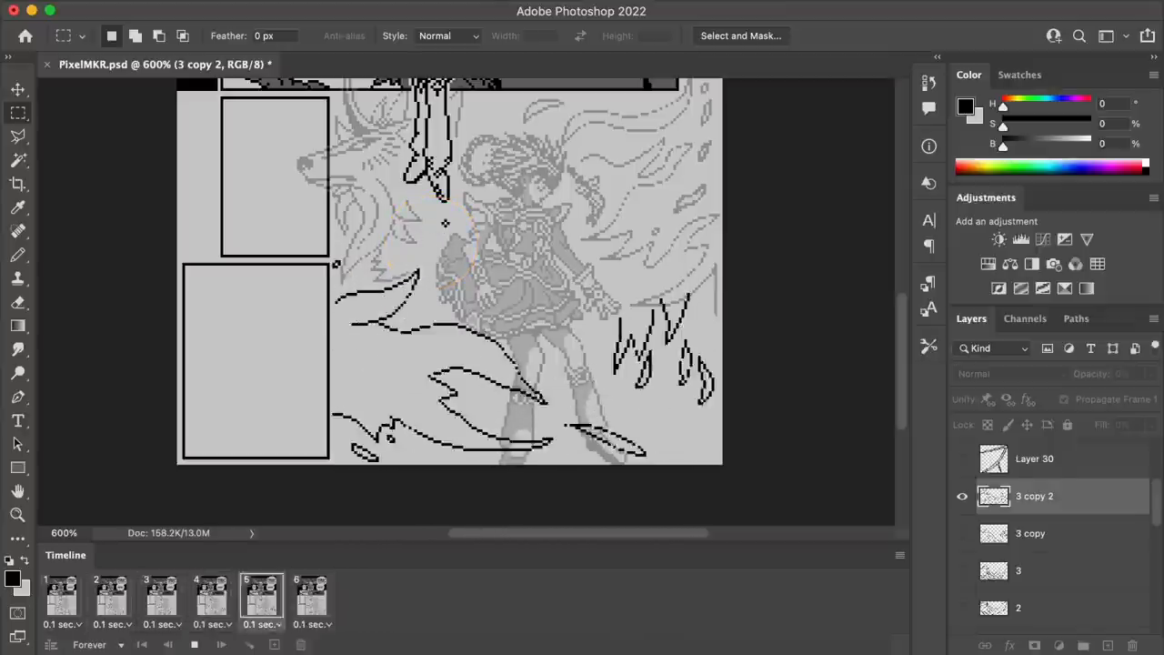
left_click(62, 597)
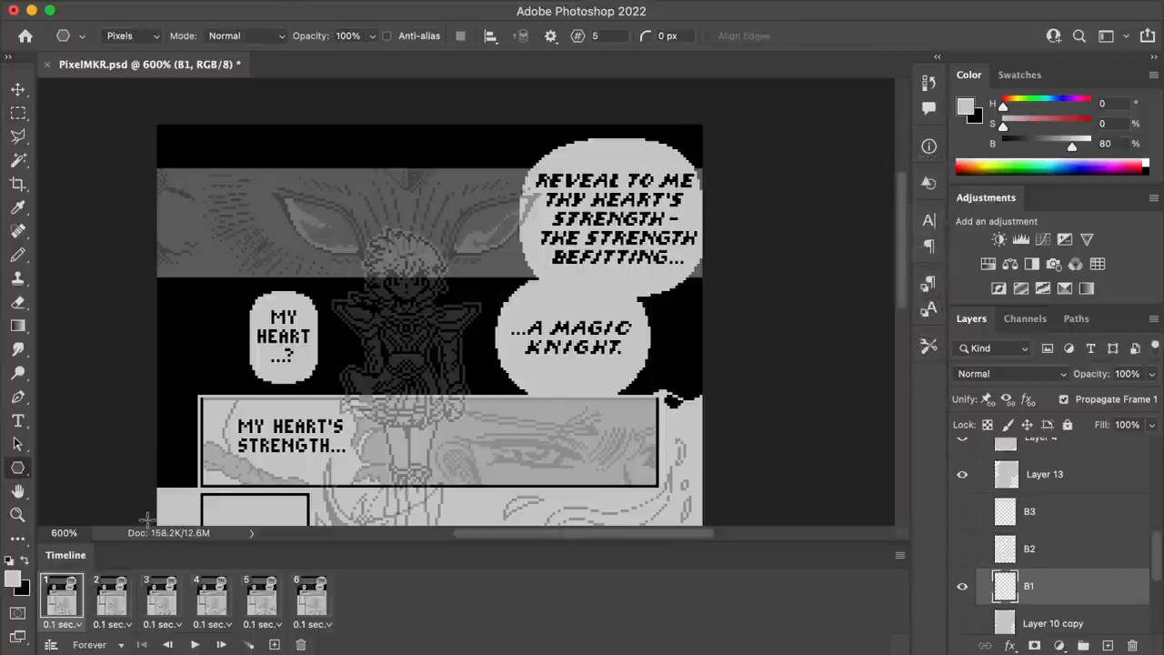
mouse_move(367, 171)
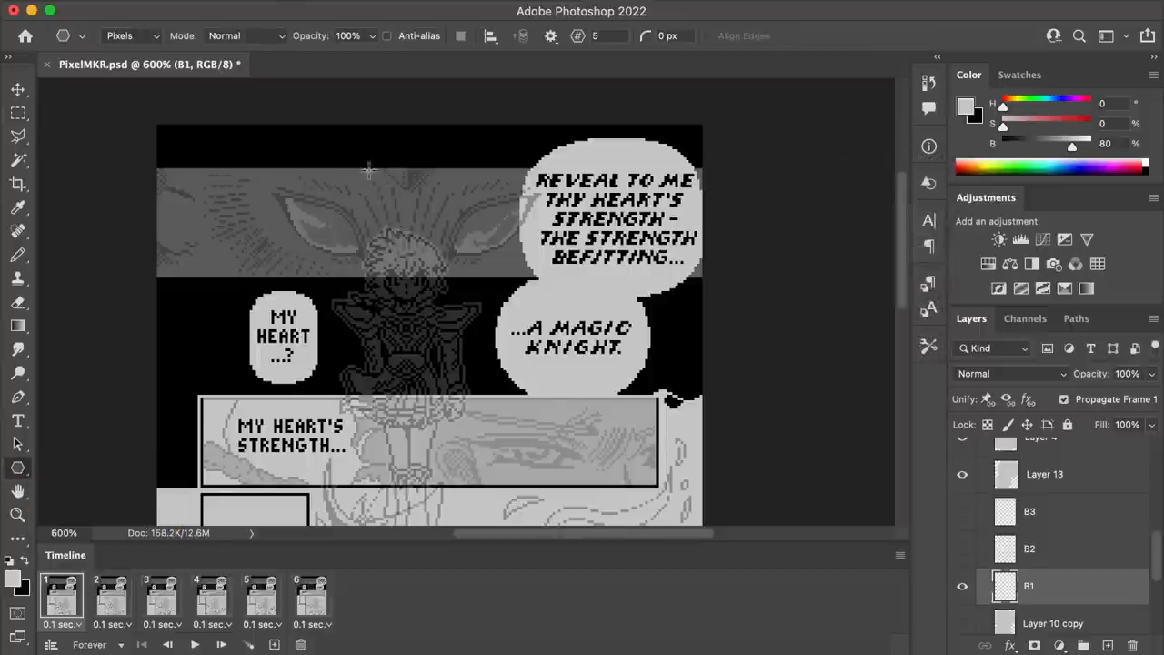
Rotate the B2 burst about -2.6° behind the ...A MAGIC KNIGHT. bubble and commit the transform.
left_click_drag(367, 171, 586, 377)
type("0")
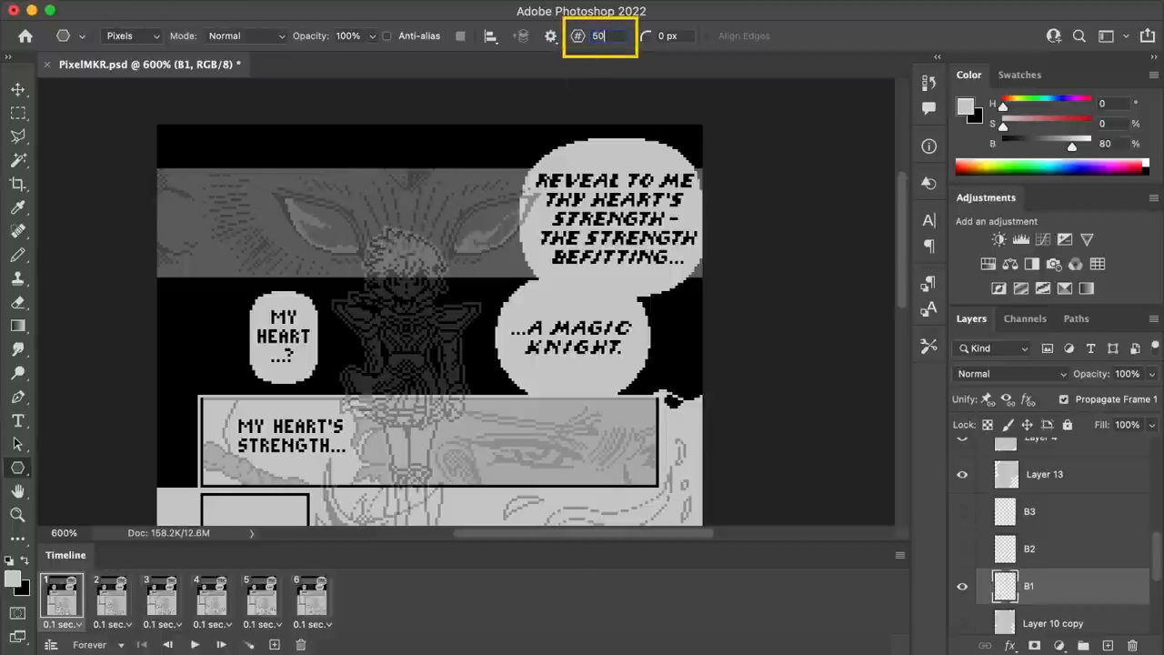
mouse_move(600, 36)
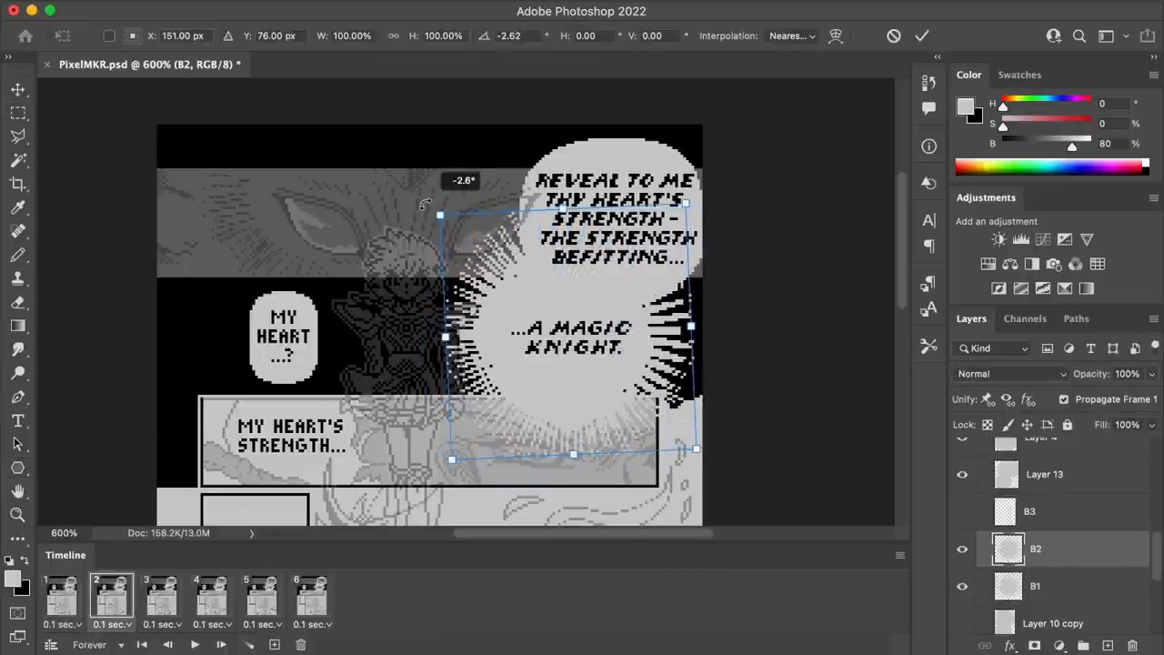
left_click(160, 592)
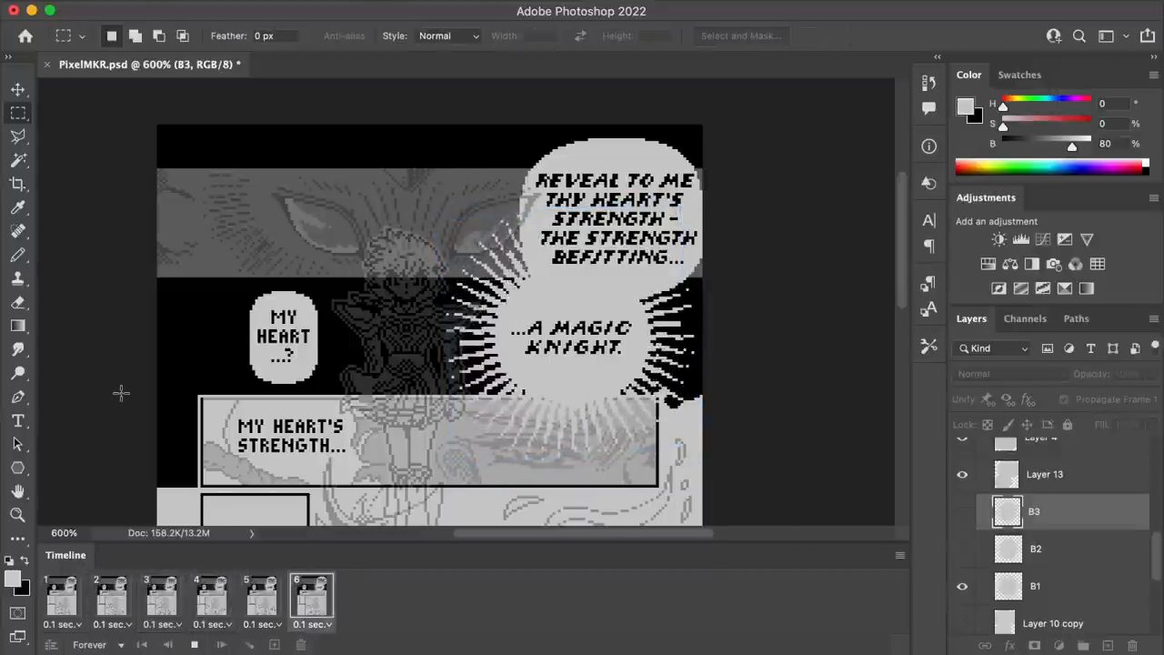
left_click(160, 597)
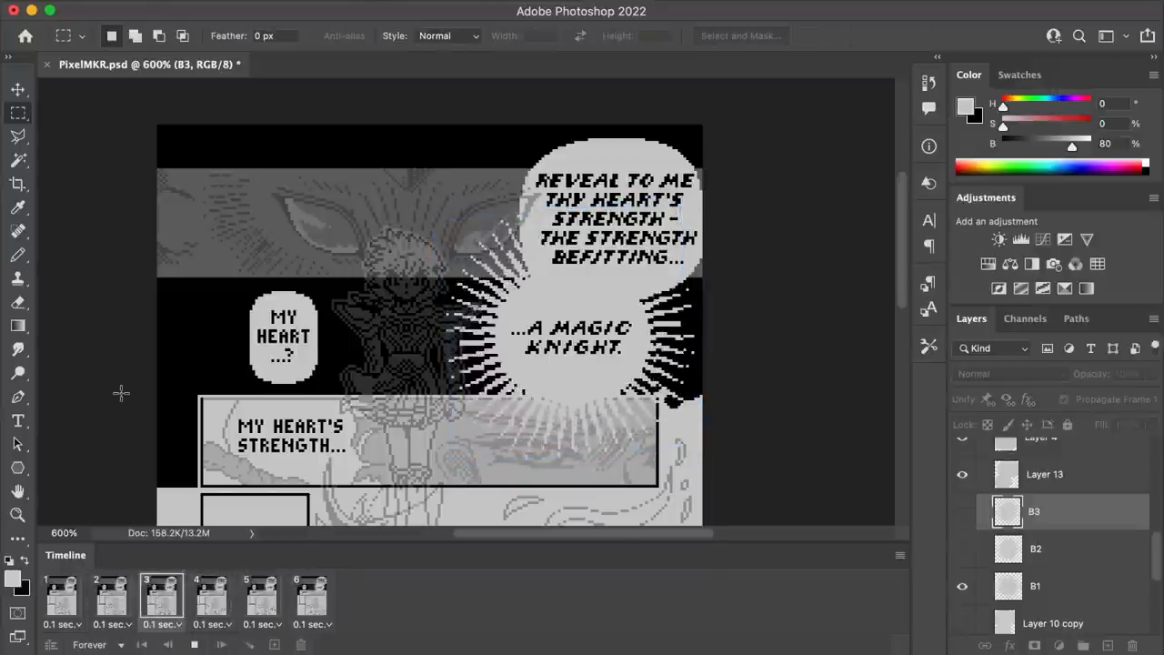
left_click(311, 596)
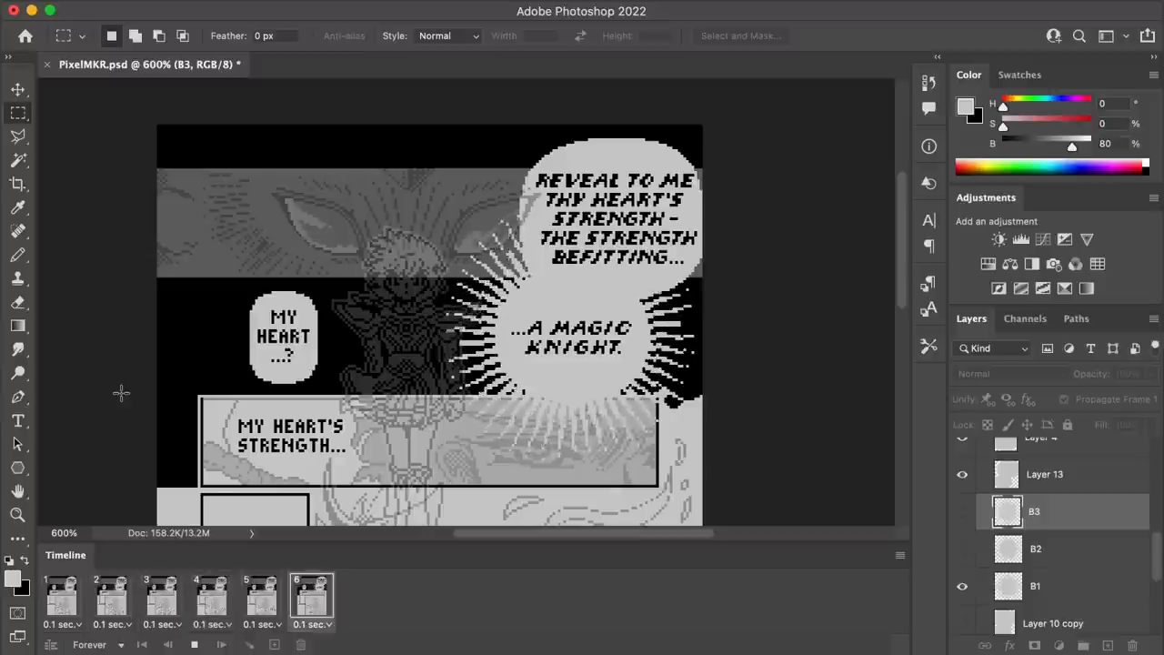
left_click(160, 597)
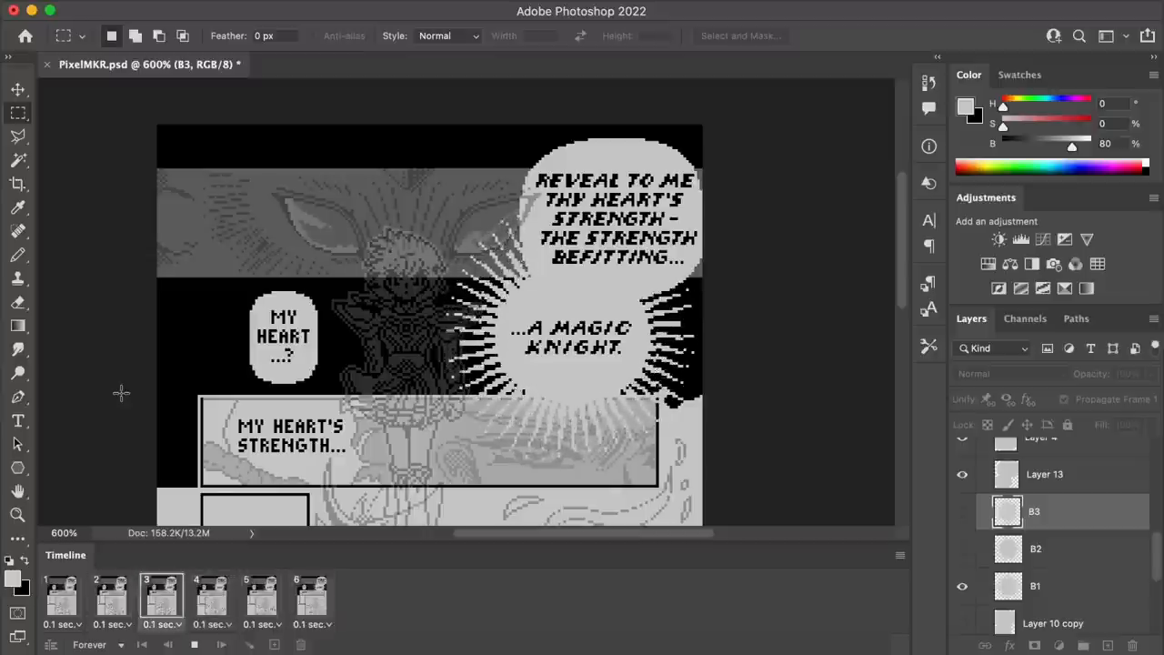
left_click(311, 596)
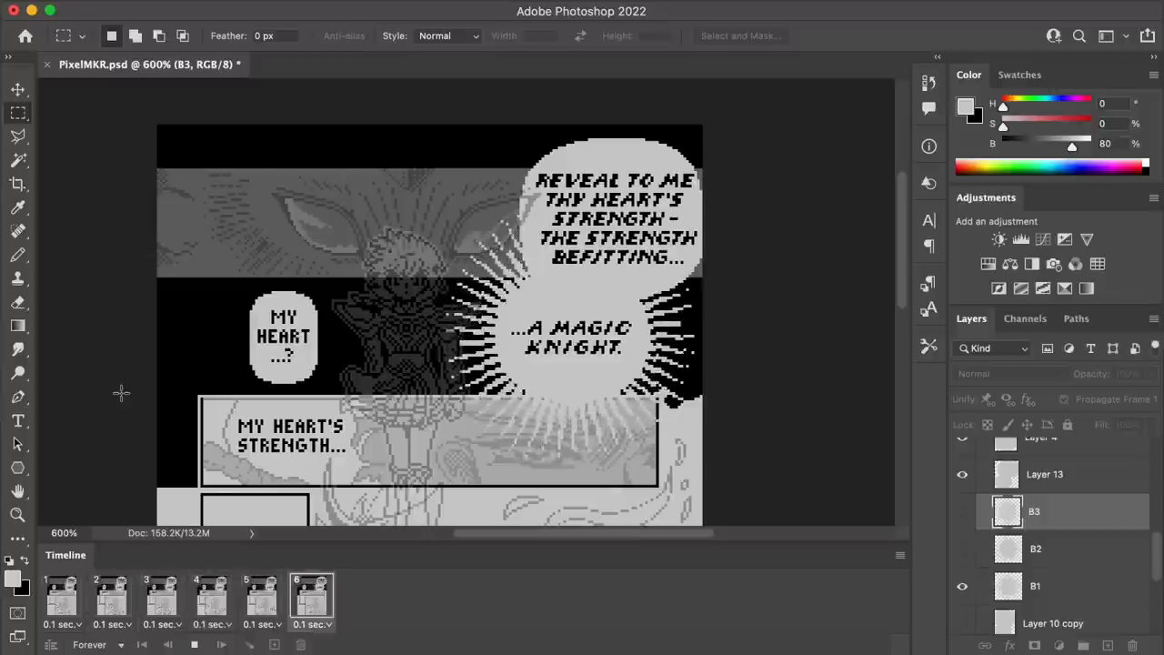
left_click(160, 593)
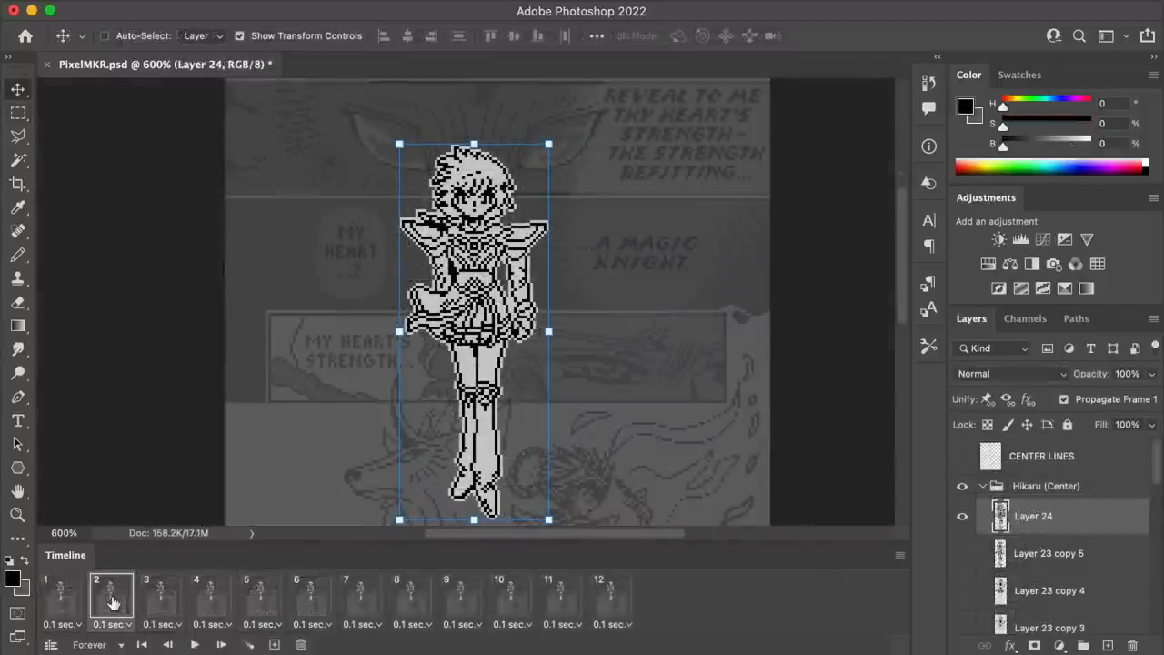
left_click(162, 597)
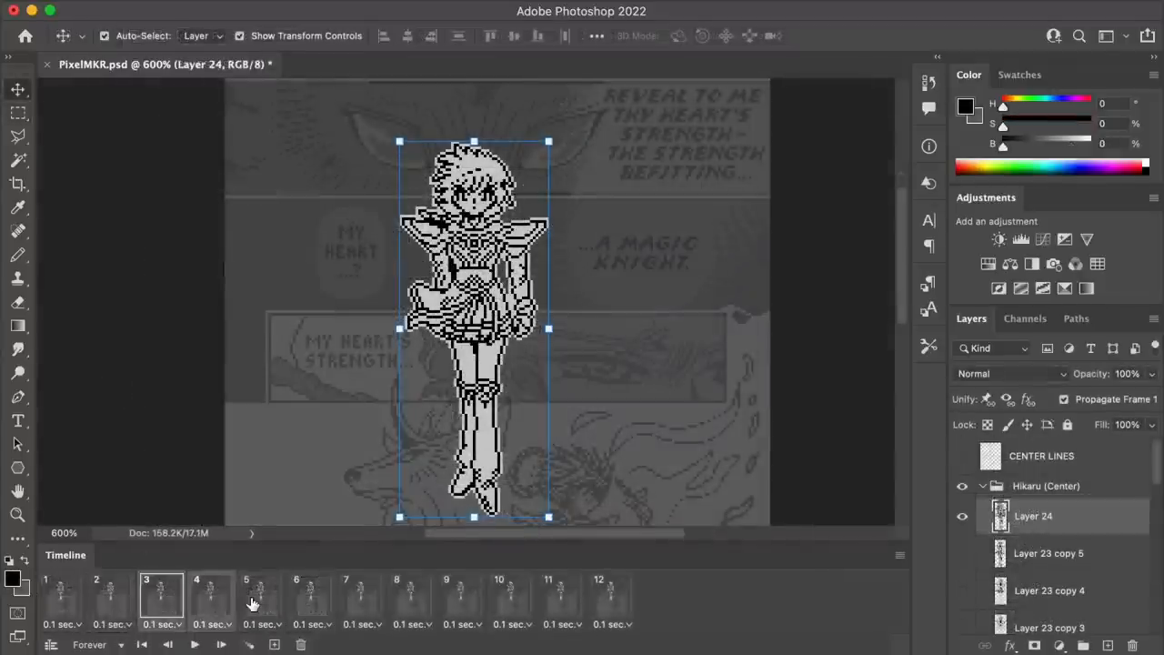
left_click(311, 597)
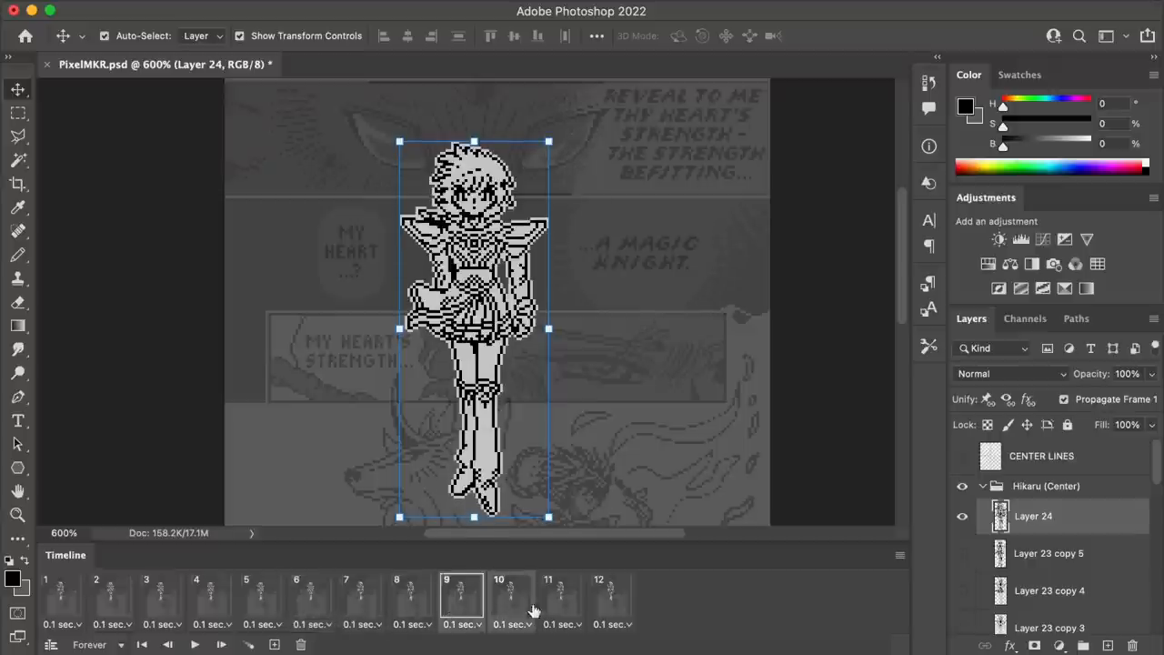
left_click(599, 596)
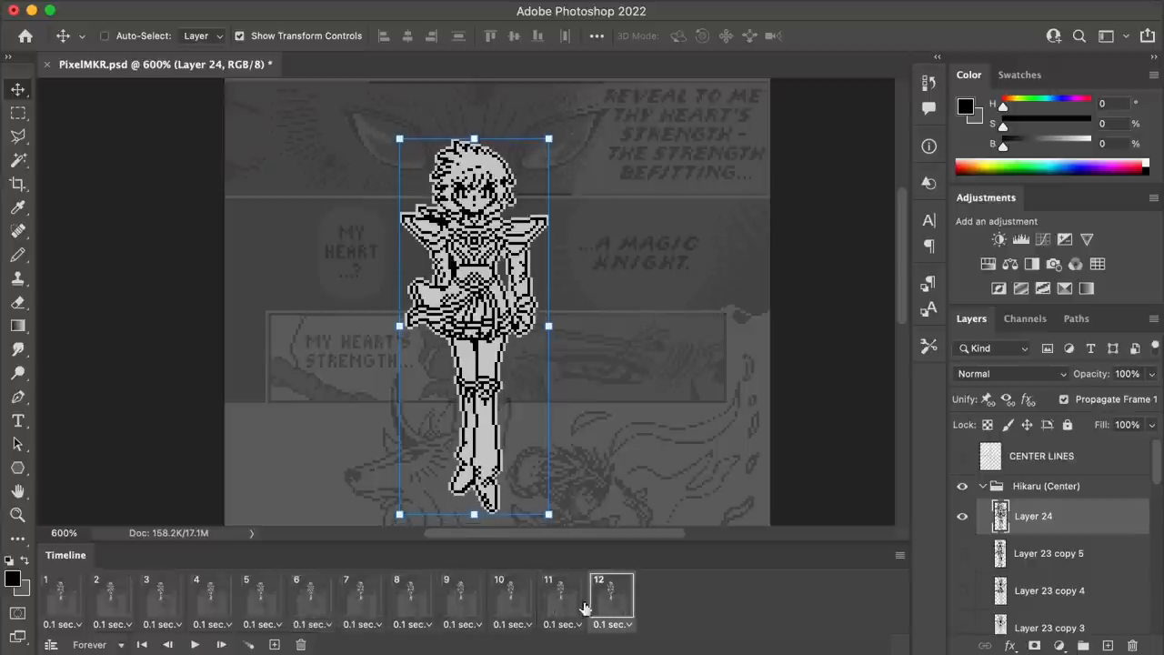
left_click(62, 596)
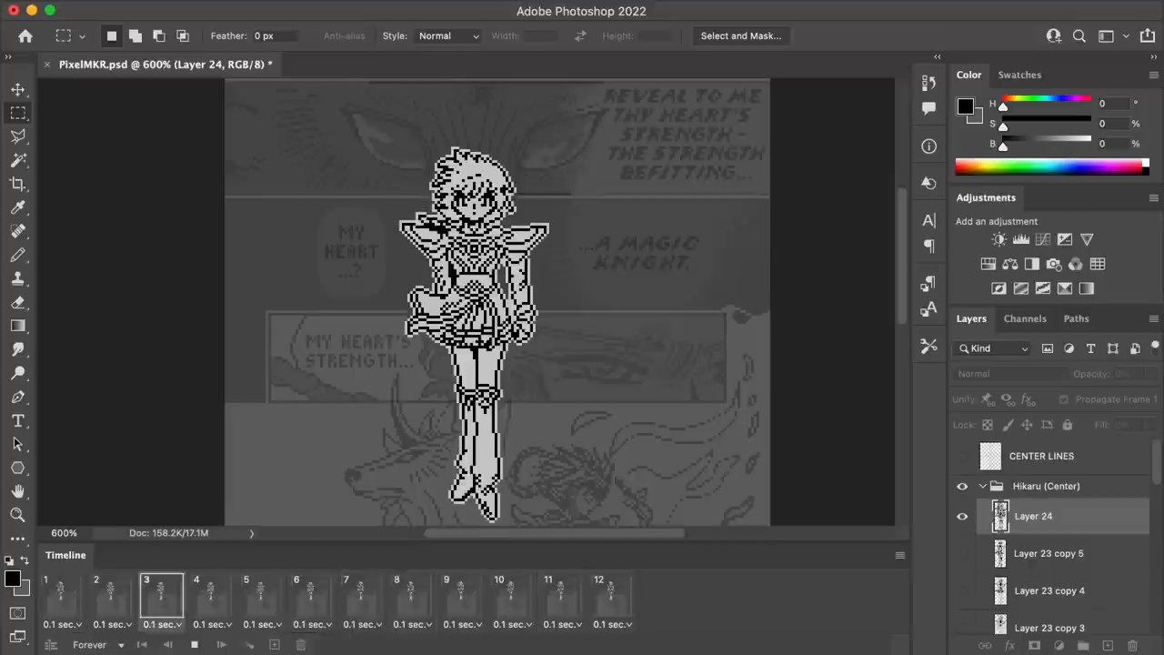
left_click(511, 596)
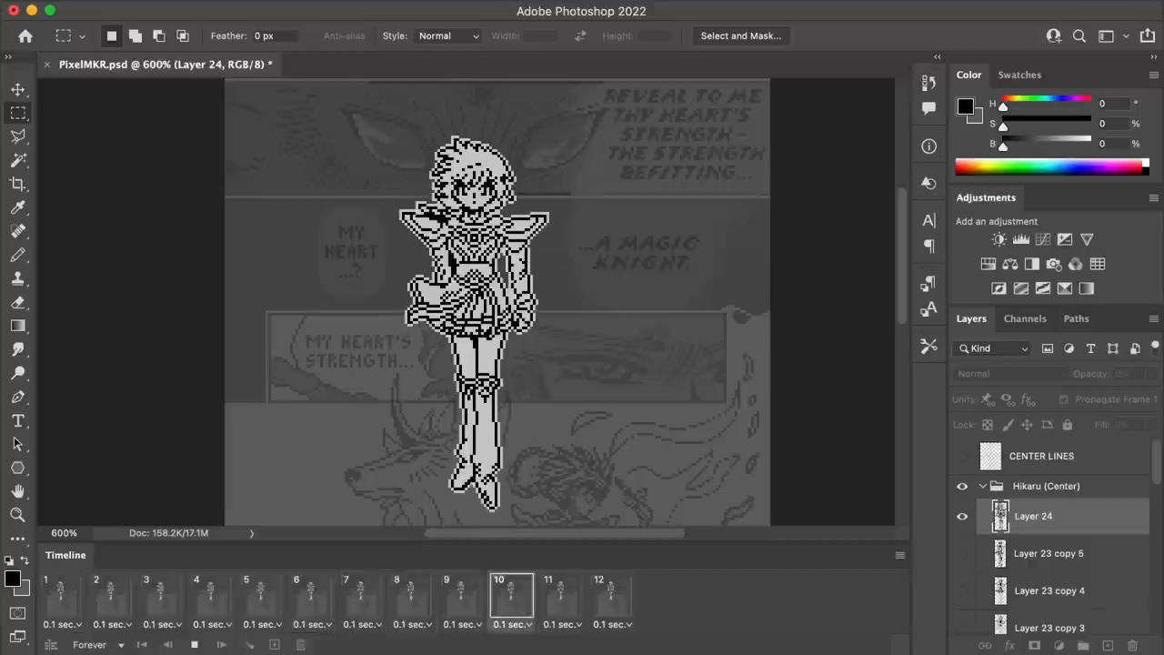
left_click(262, 597)
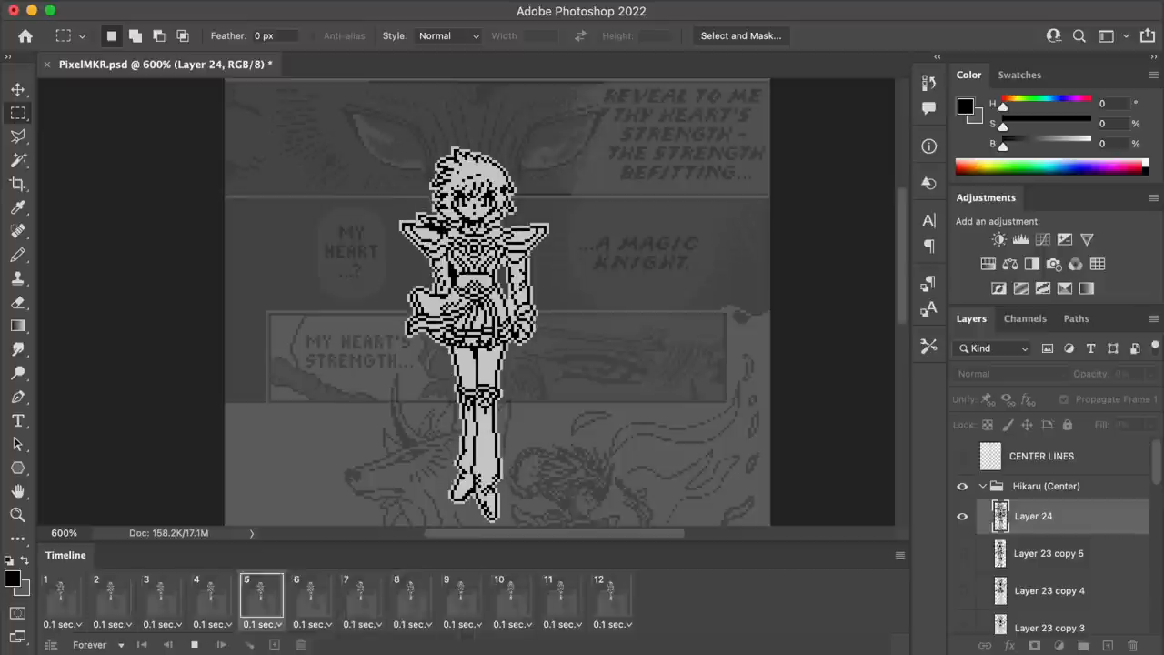
left_click(549, 596)
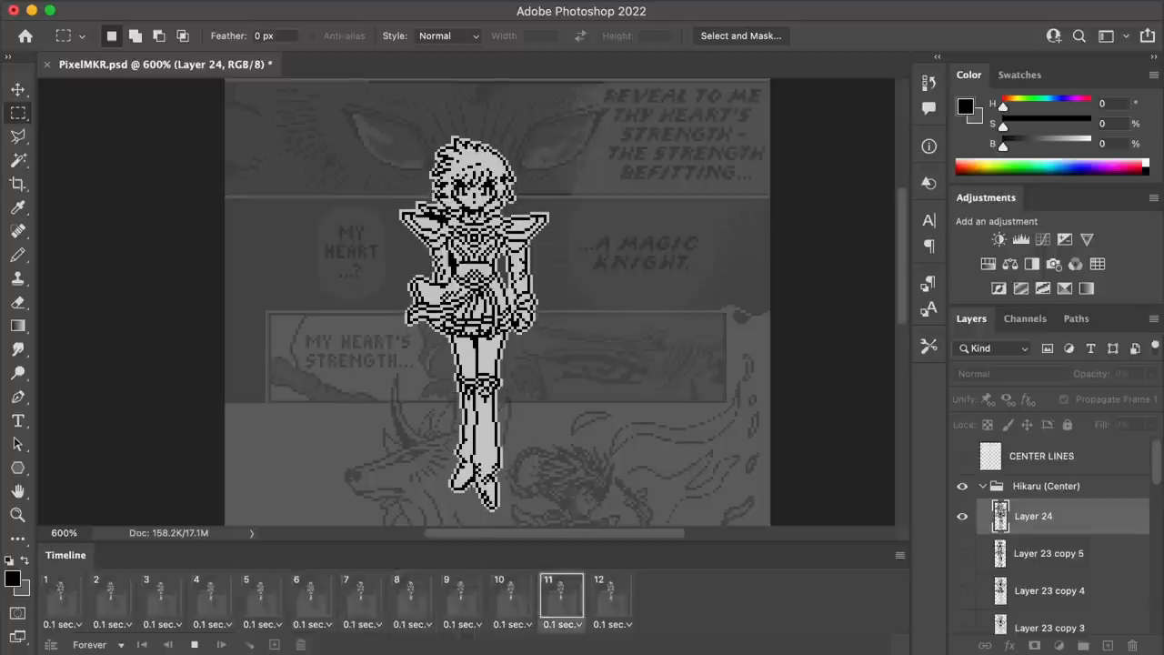
left_click(311, 597)
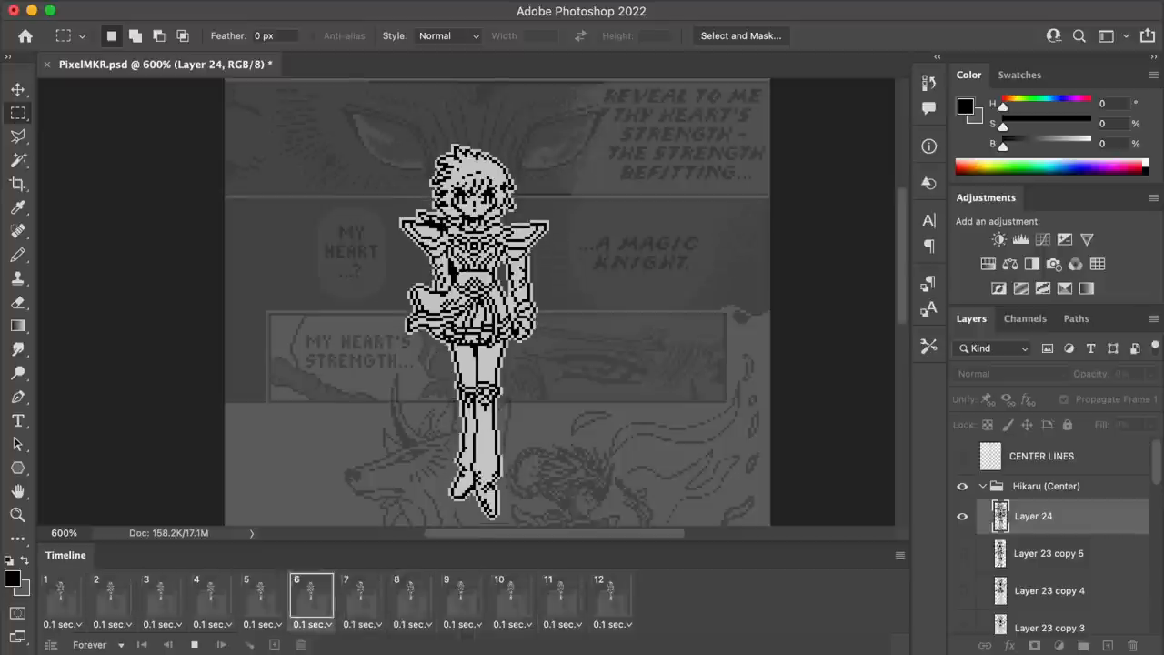